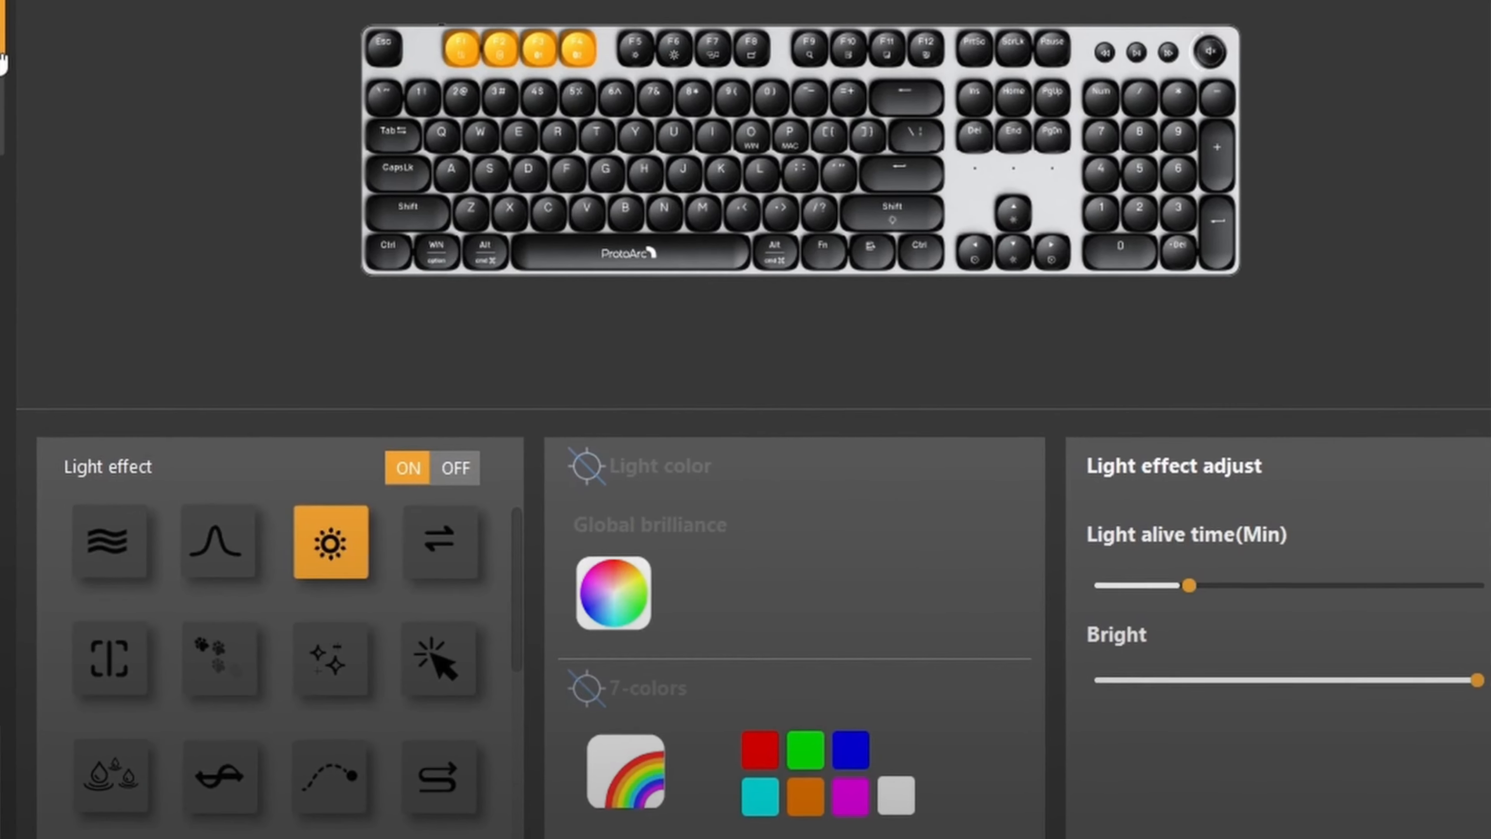
# - Switch from lighting effects to the key customization and report rate settings page
pyautogui.click(40, 75)
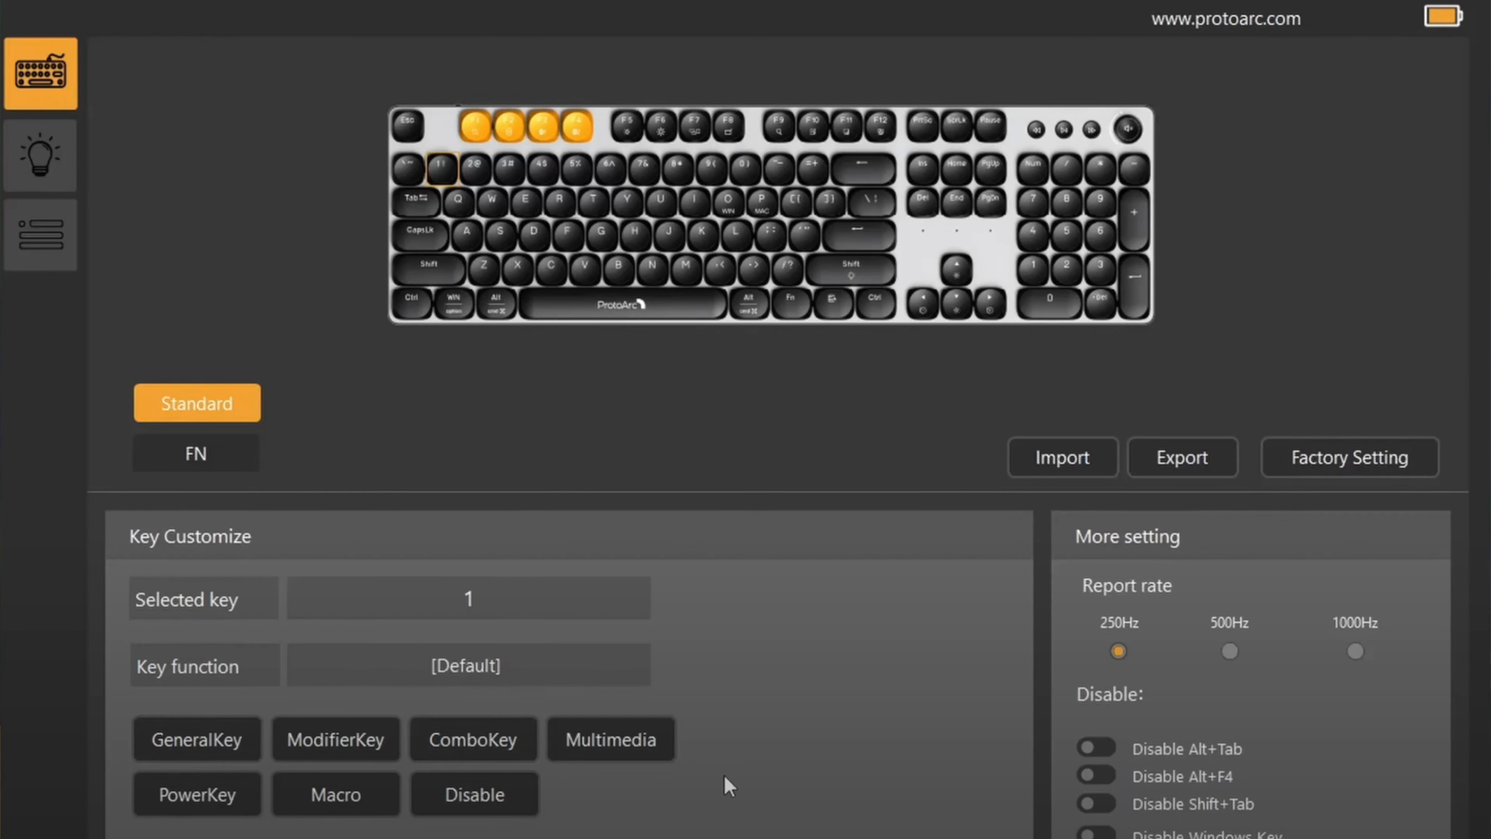